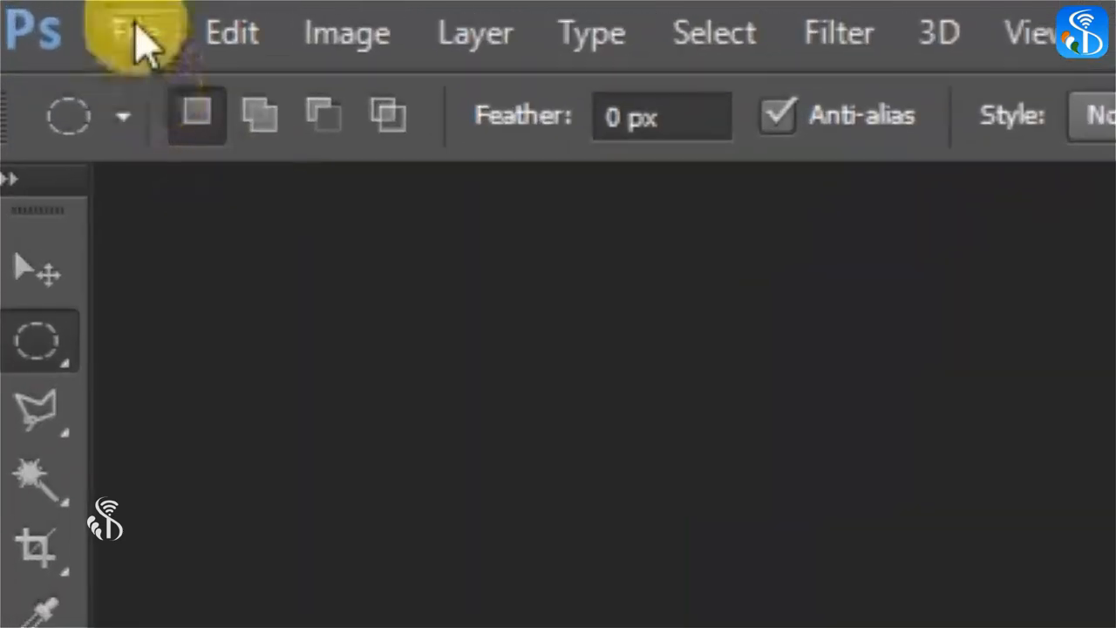
# Step: Create a new document measured in inches, 4 wide by 4 high at 300 ppi
pyautogui.click(133, 32)
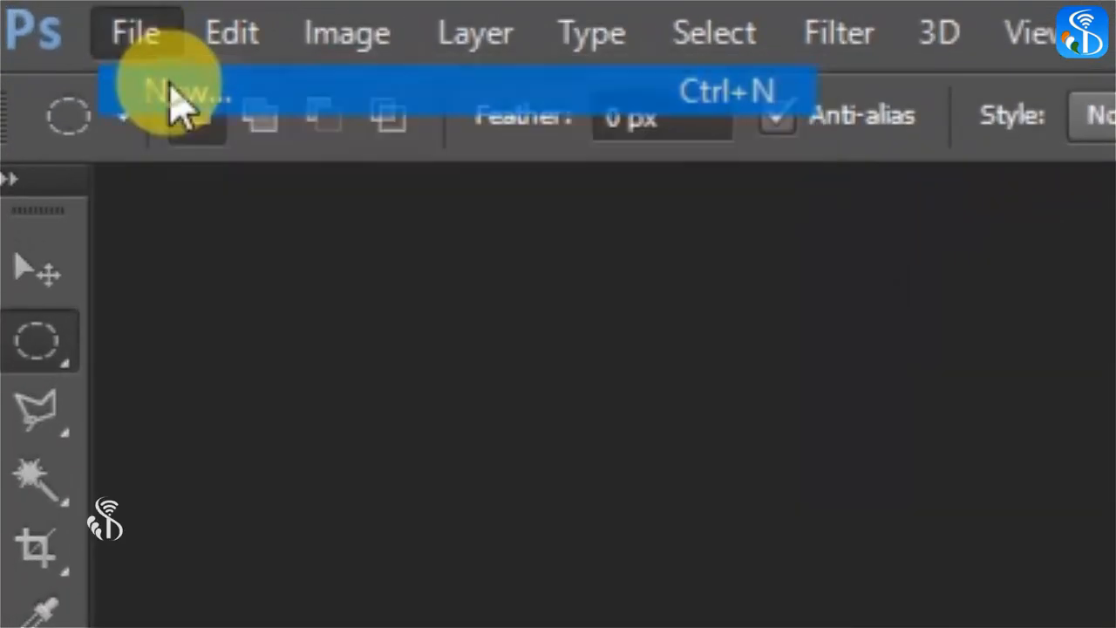
pyautogui.click(183, 88)
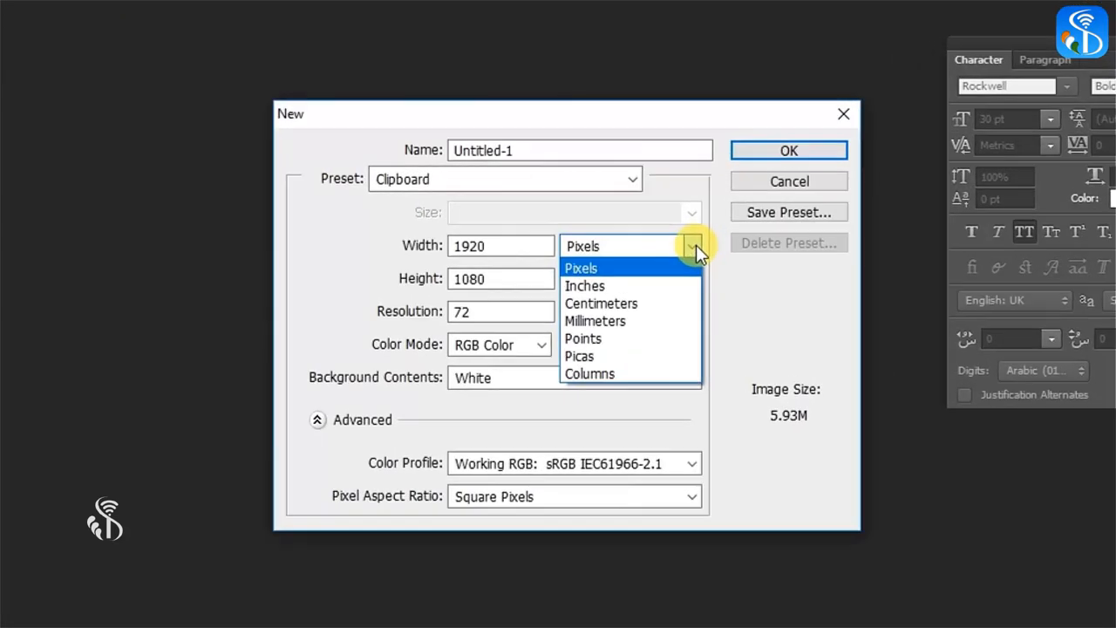
pyautogui.click(584, 286)
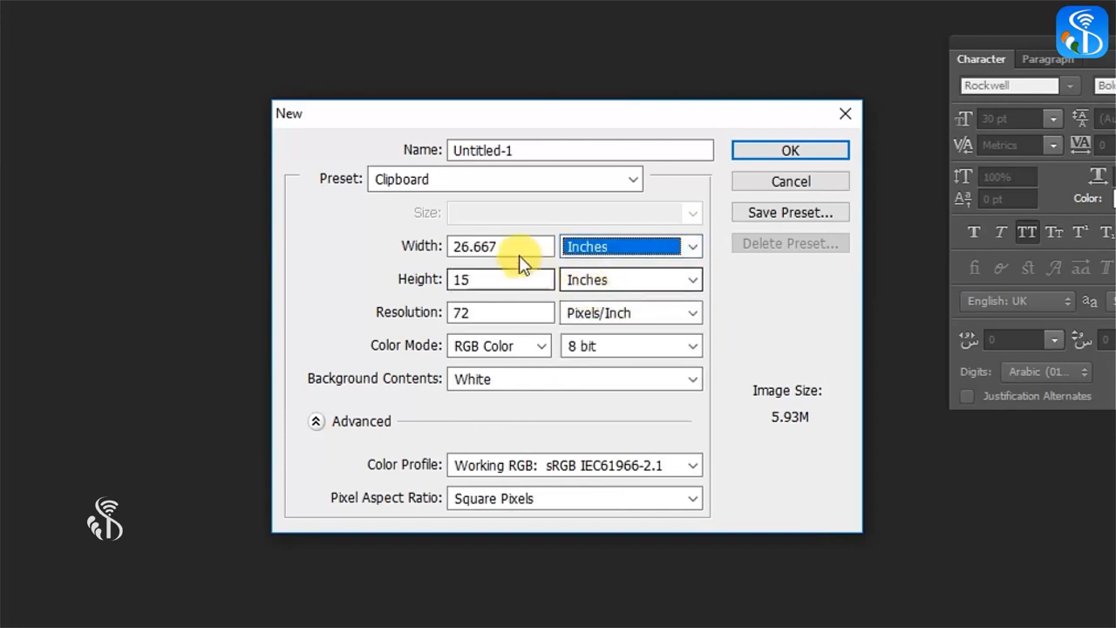
pyautogui.click(499, 246)
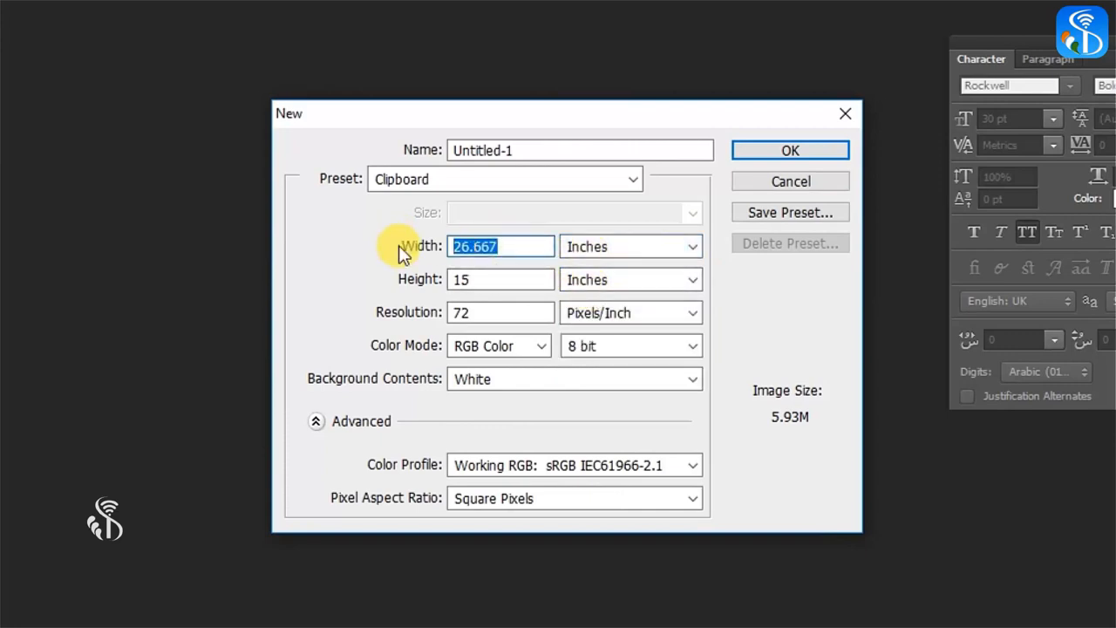
pyautogui.write('4')
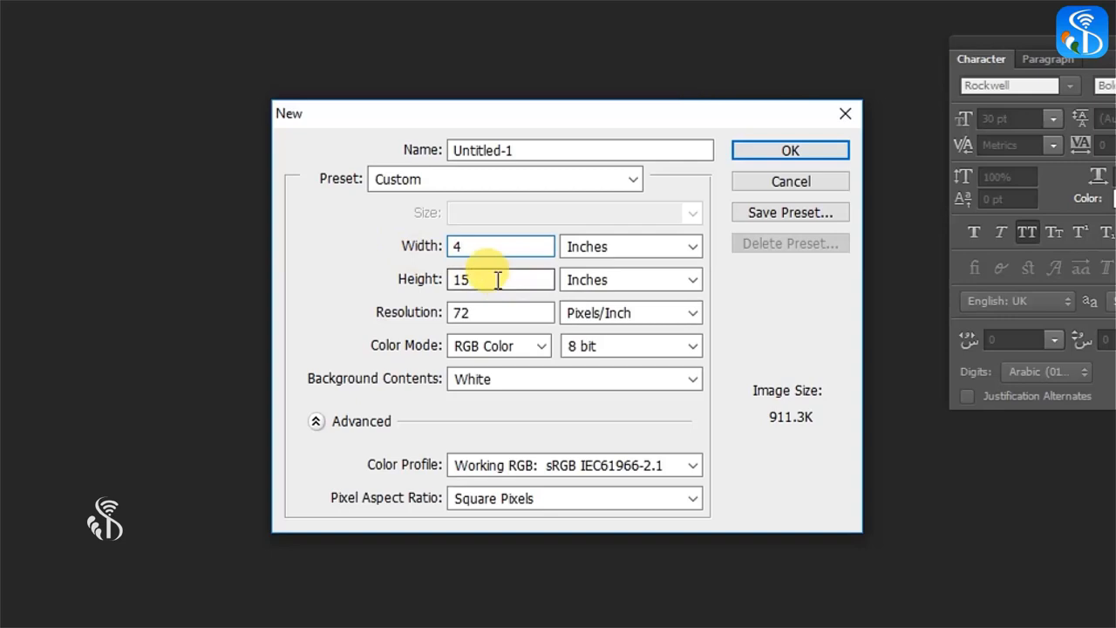
pyautogui.write('4')
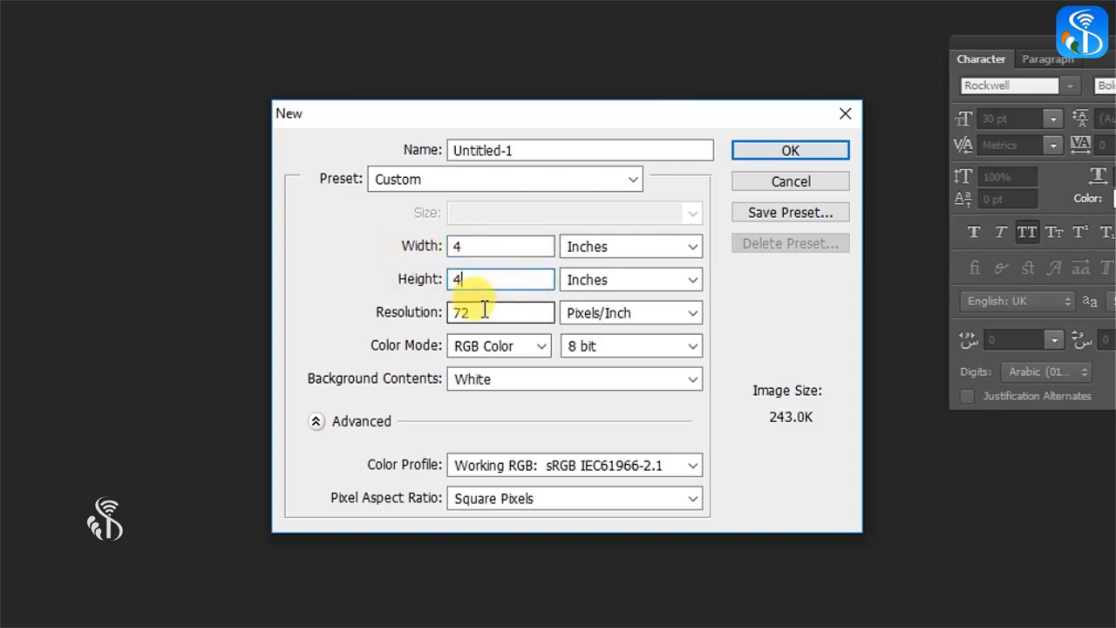
pyautogui.moveTo(485, 313)
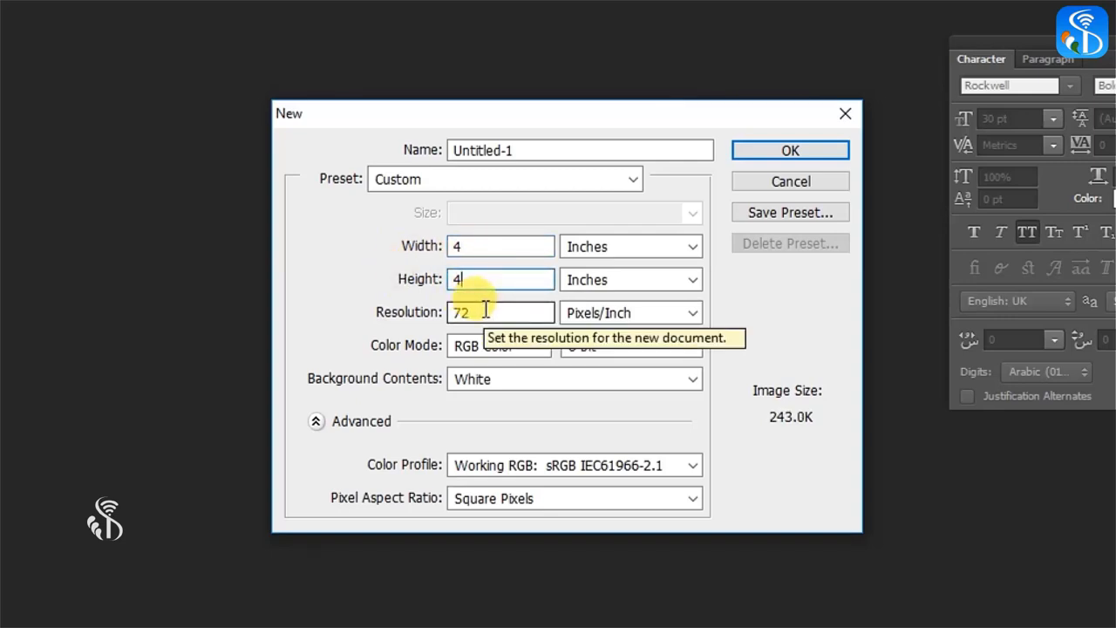
pyautogui.write('300')
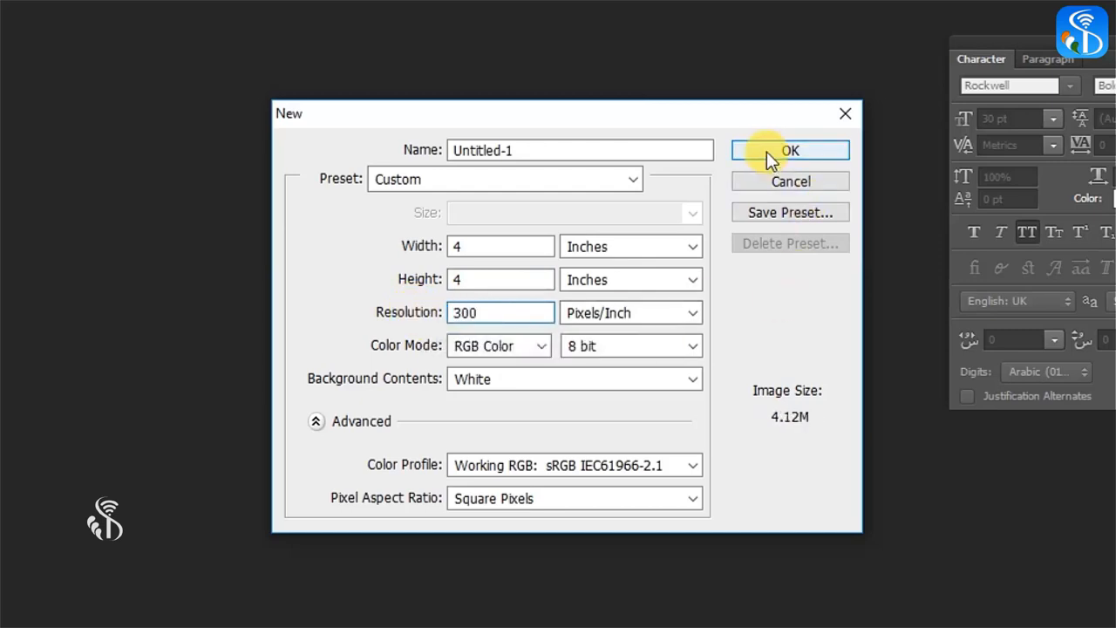
pyautogui.click(790, 150)
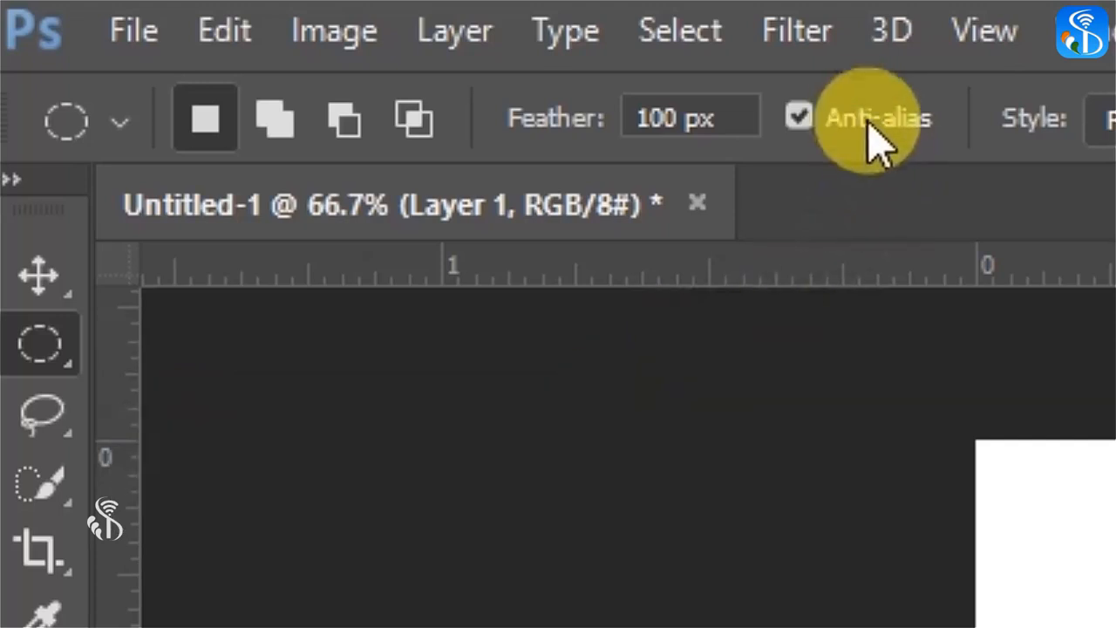
pyautogui.moveTo(803, 174)
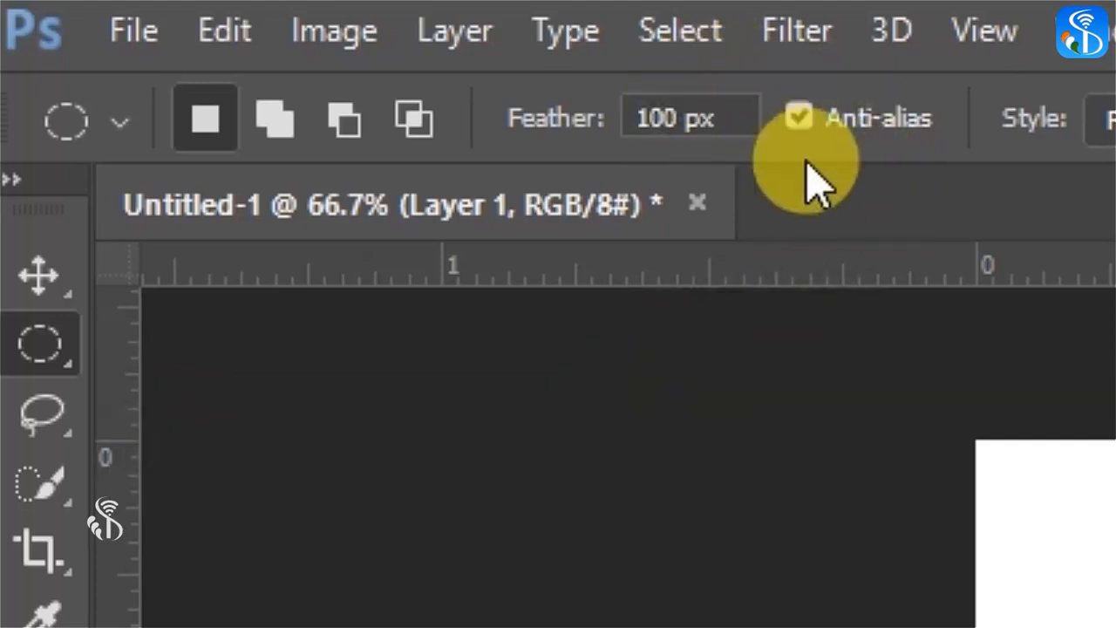
pyautogui.moveTo(771, 192)
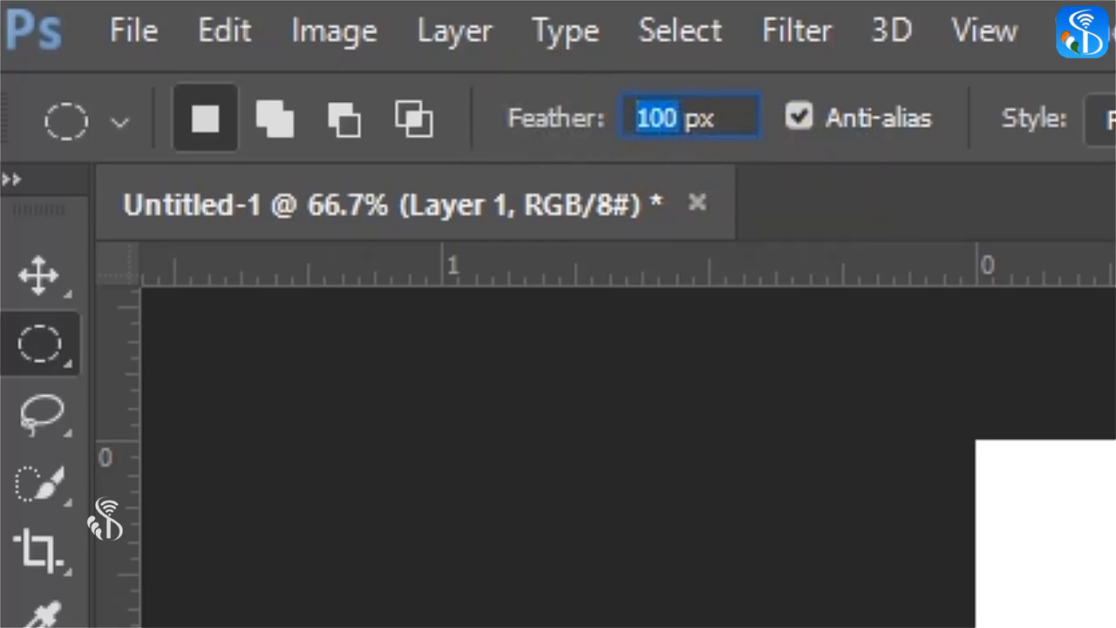
# Step: Set the Elliptical Marquee to a reduced feather and Fixed Size style, 600 px wide
pyautogui.write('2')
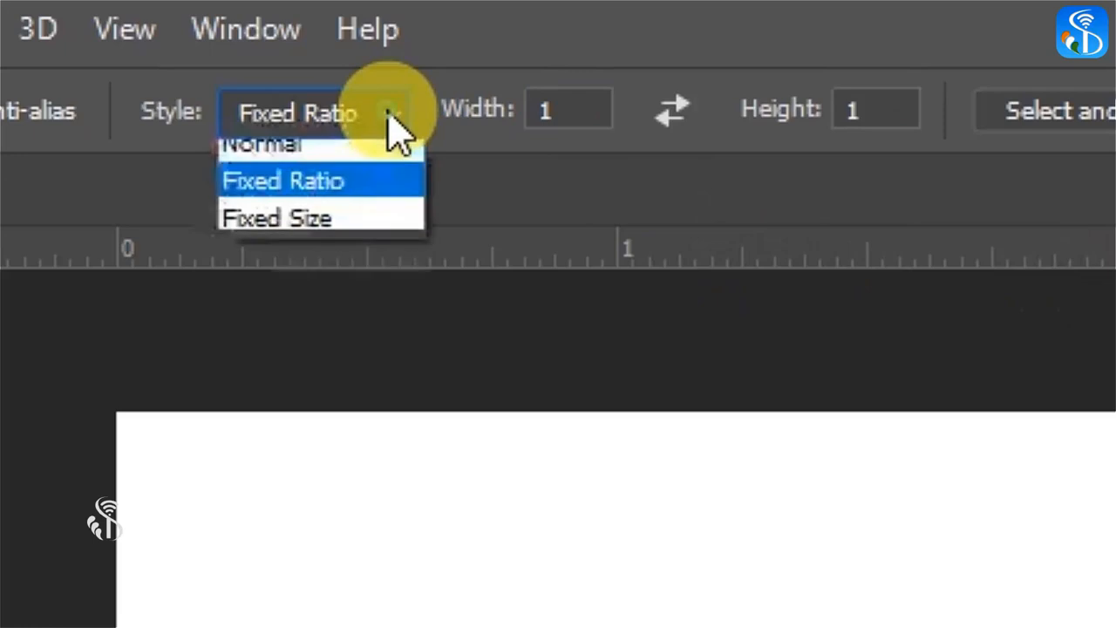
pyautogui.click(275, 217)
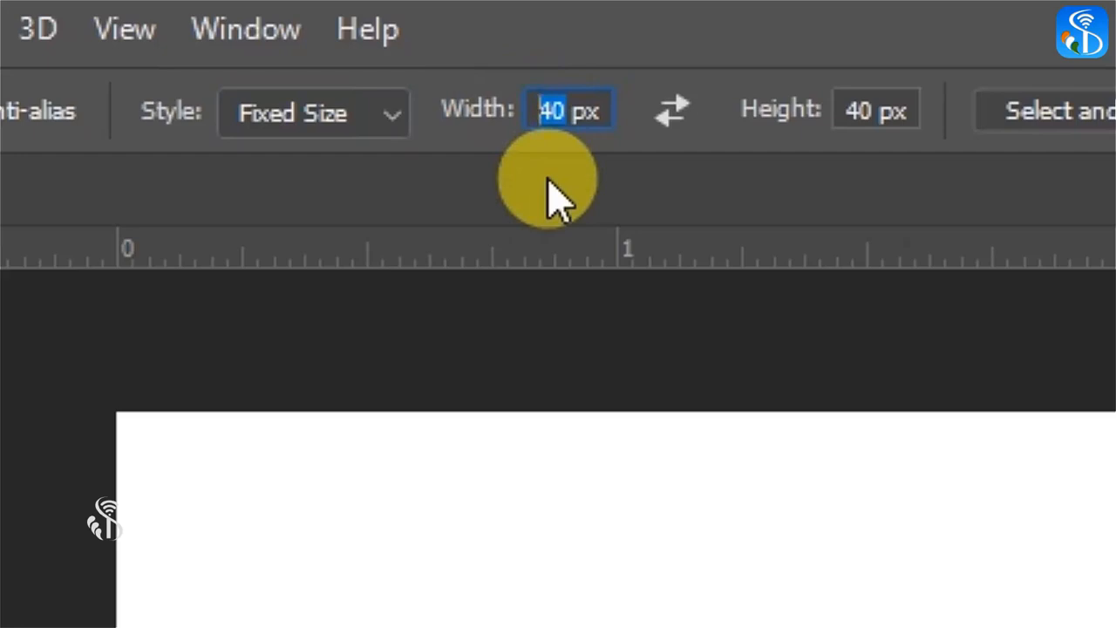
pyautogui.write('600')
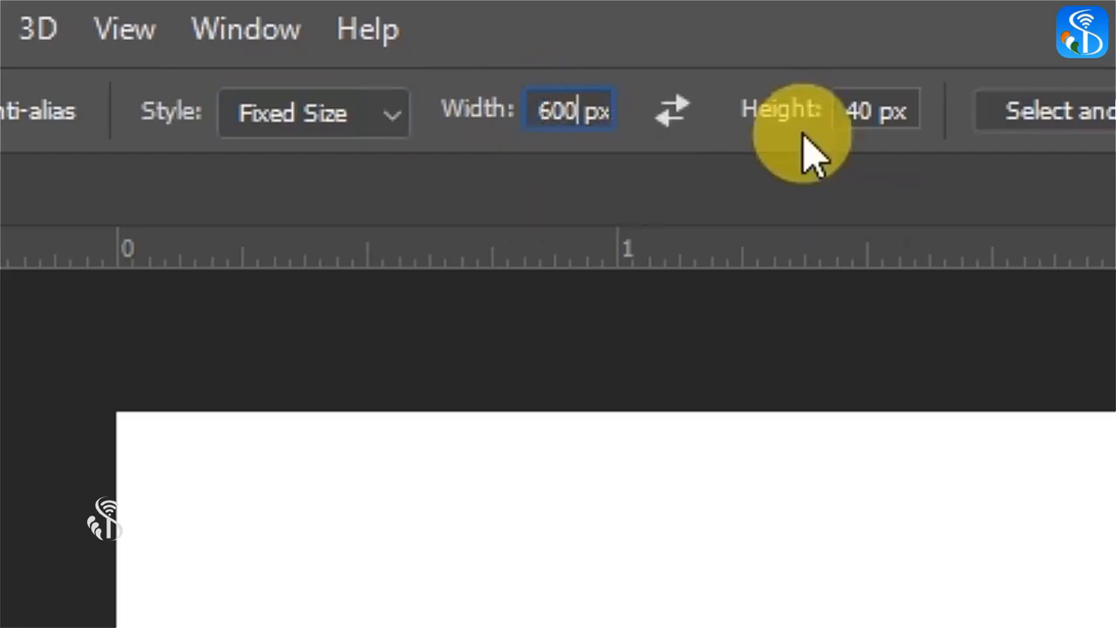
pyautogui.click(880, 109)
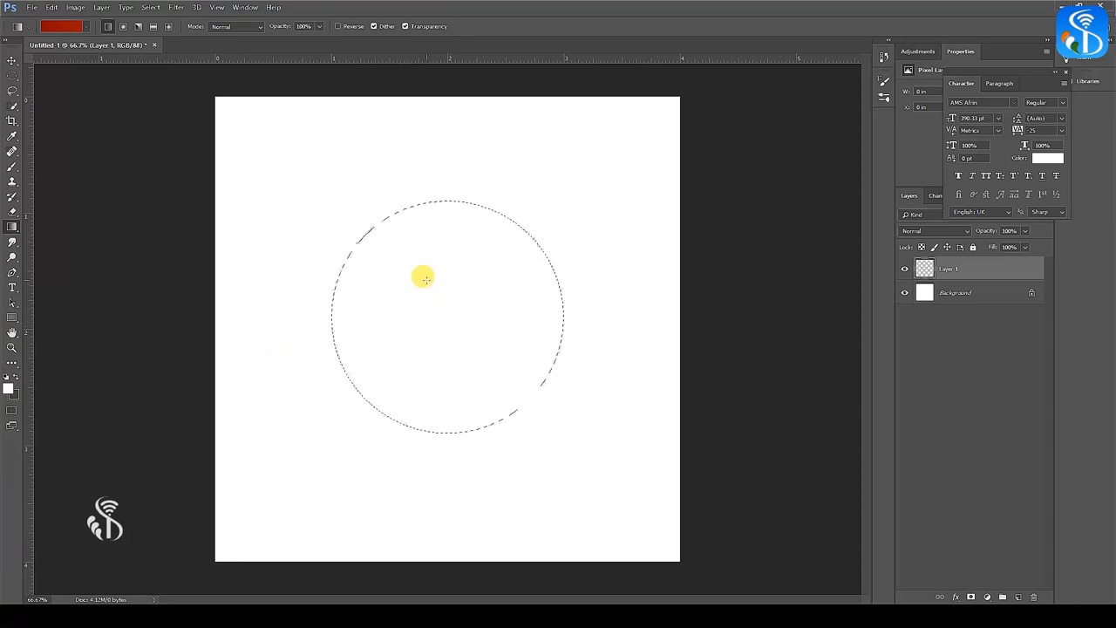
# Step: Fill the centred circular selection with a light reddish gradient
pyautogui.moveTo(425, 279); pyautogui.dragTo(469, 358)
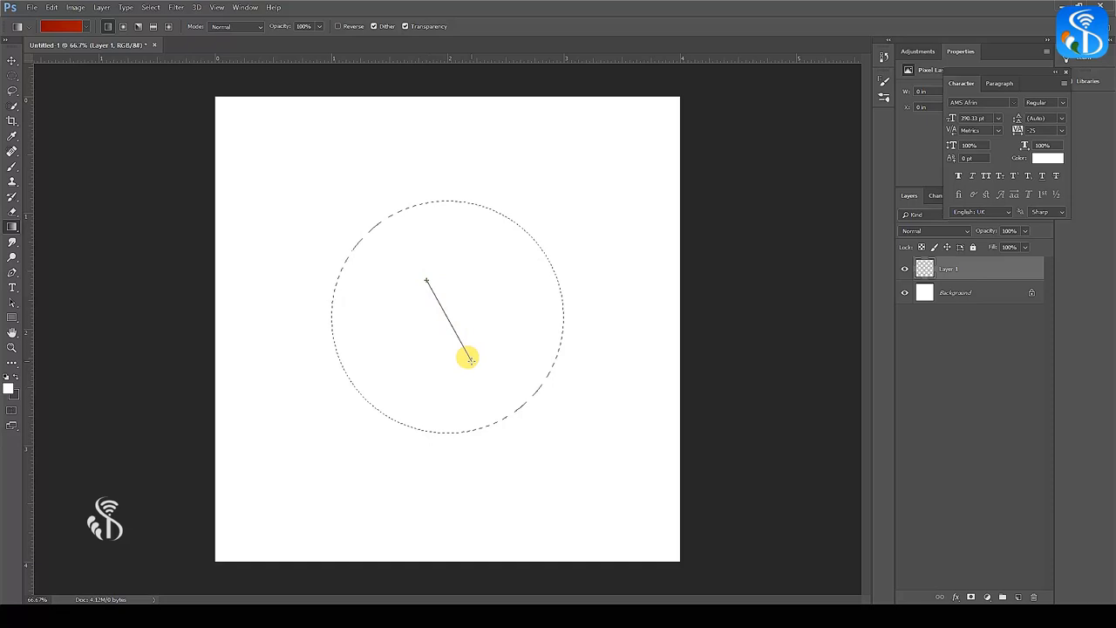
pyautogui.moveTo(425, 280); pyautogui.dragTo(468, 358)
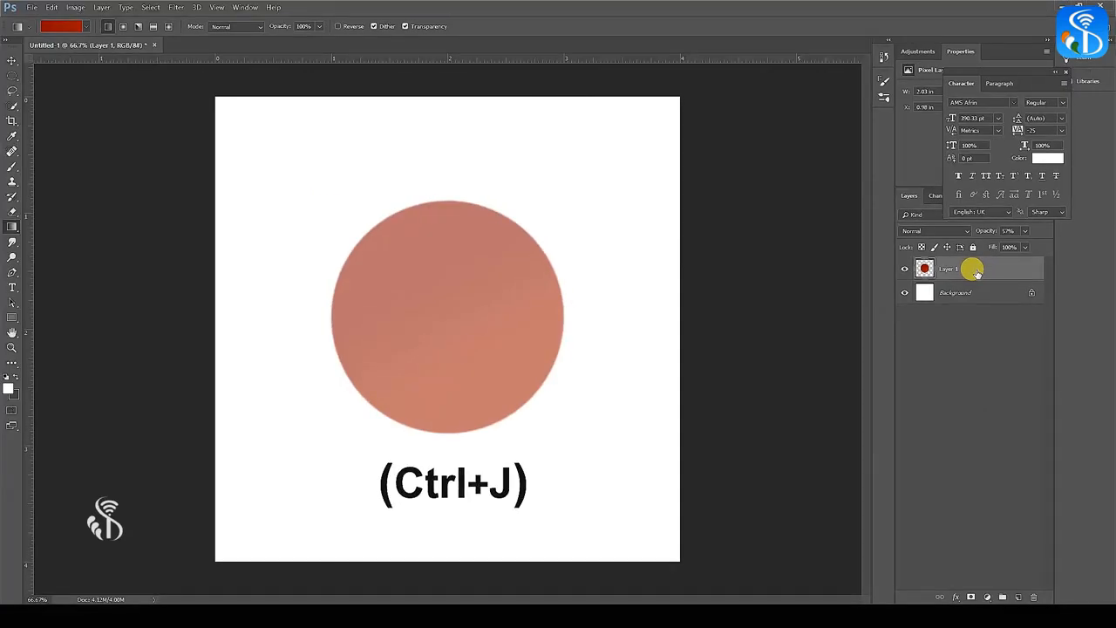
# Step: Duplicate the circle's layer and make Layer 1 copy the active layer
pyautogui.rightClick(968, 269)
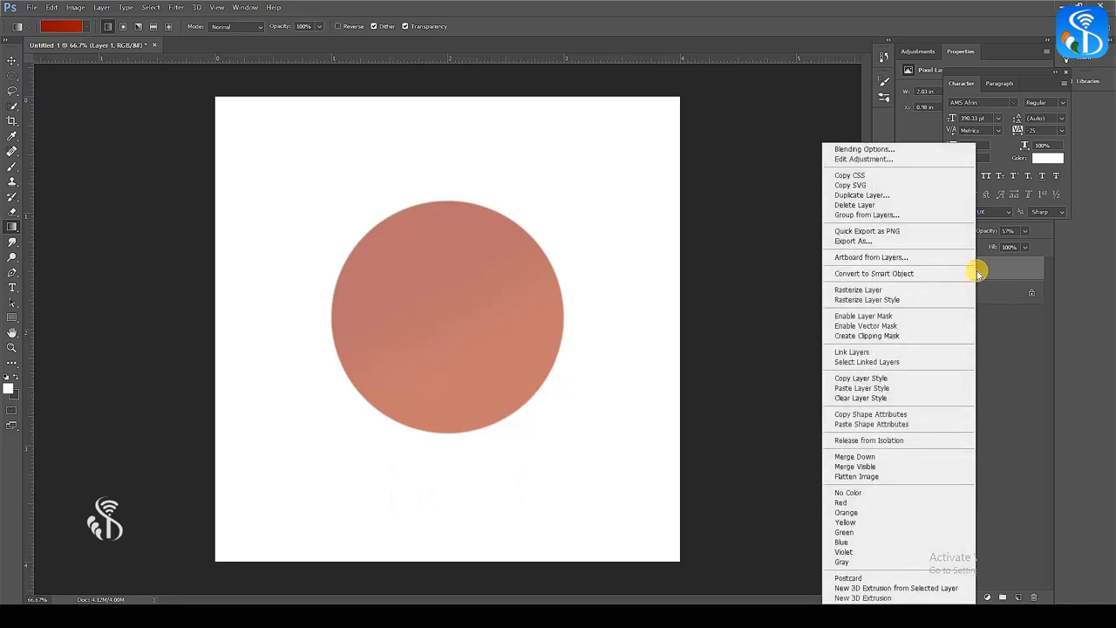
pyautogui.moveTo(861, 195)
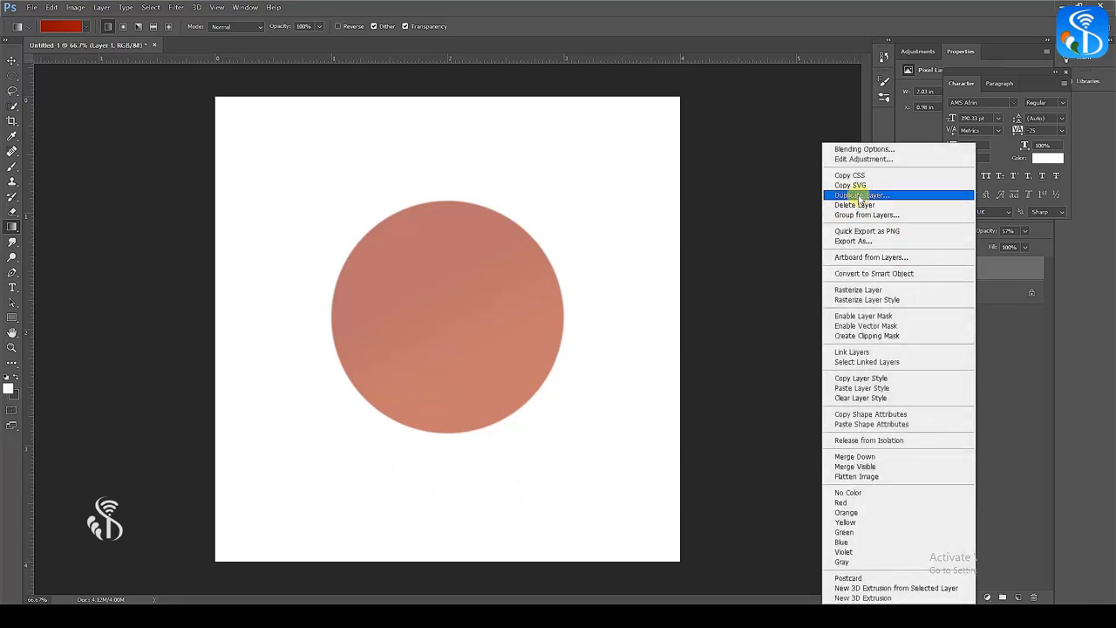
pyautogui.click(863, 193)
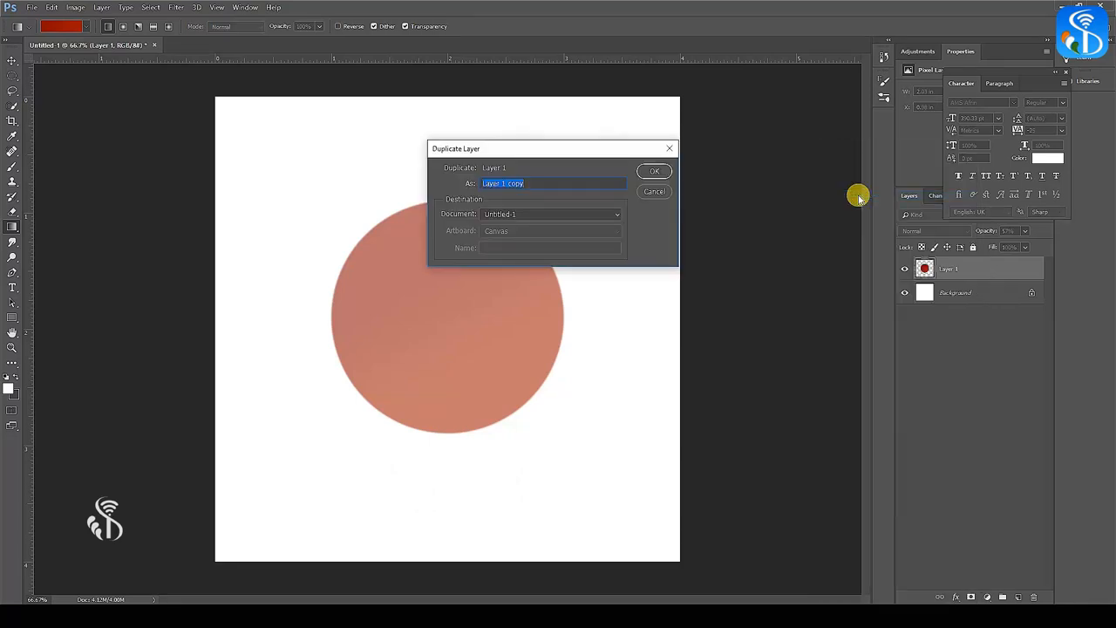
pyautogui.click(654, 171)
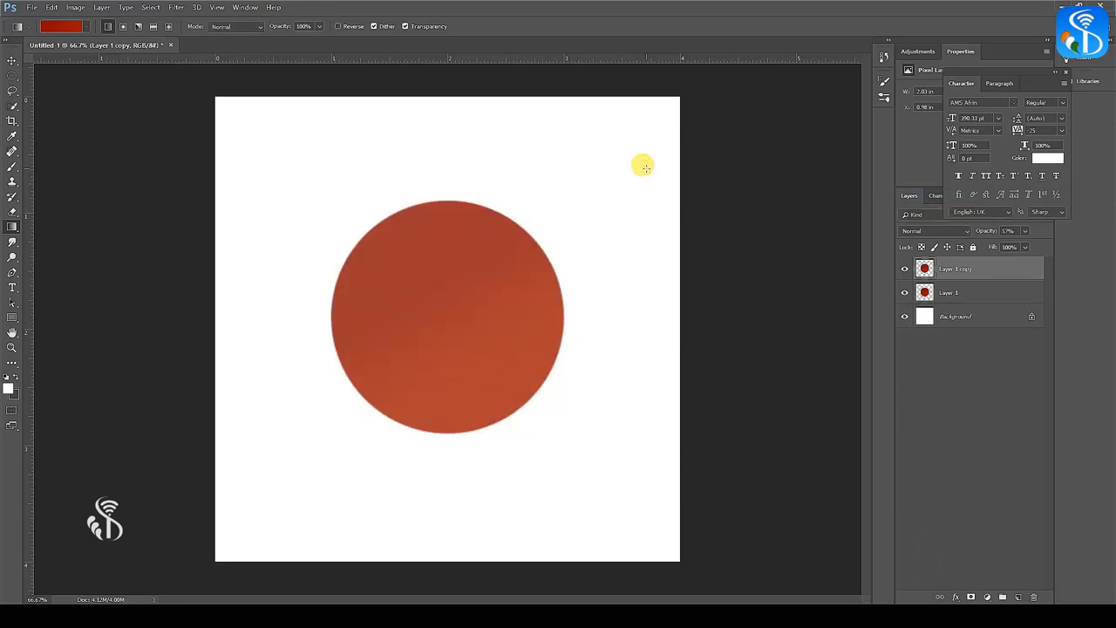
pyautogui.click(950, 293)
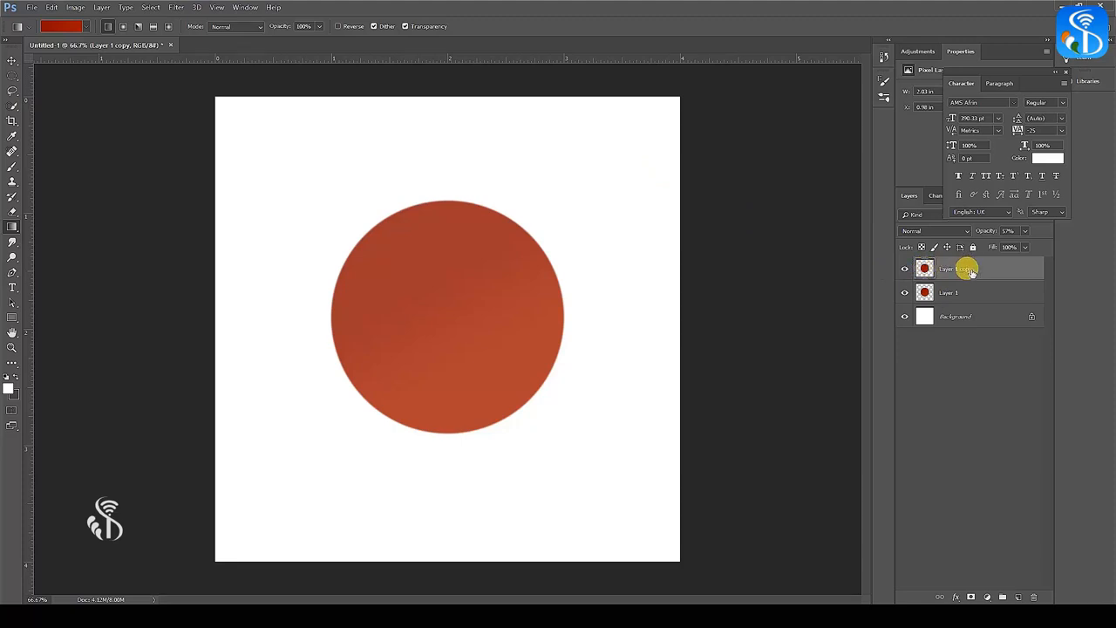
pyautogui.moveTo(963, 268)
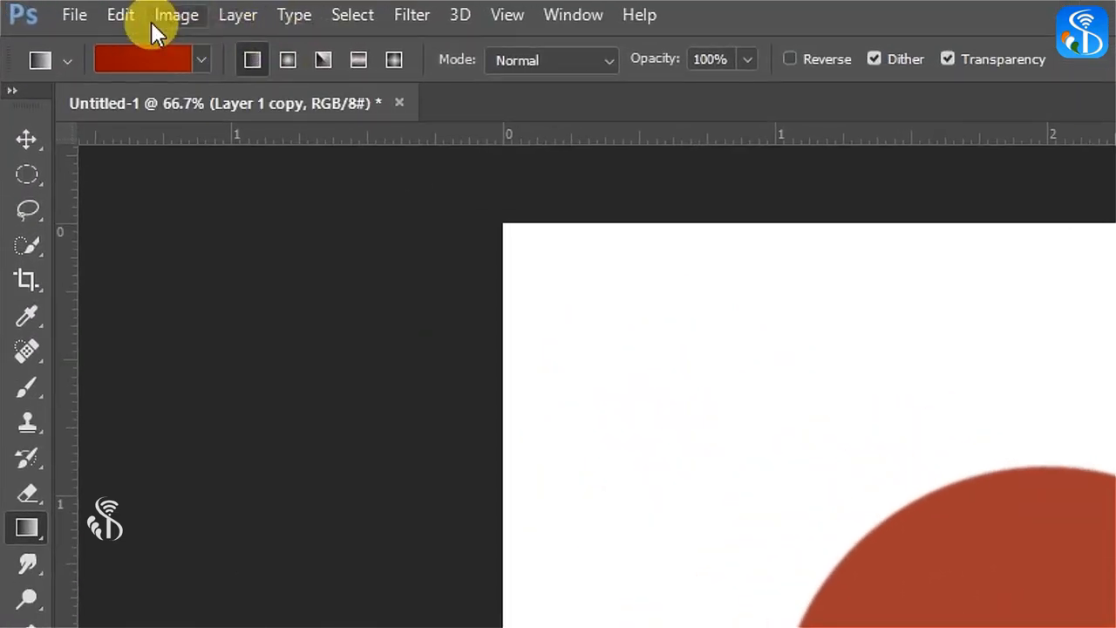
# Step: Free Transform the duplicate, shrinking it from the centre into a small disc
pyautogui.click(119, 16)
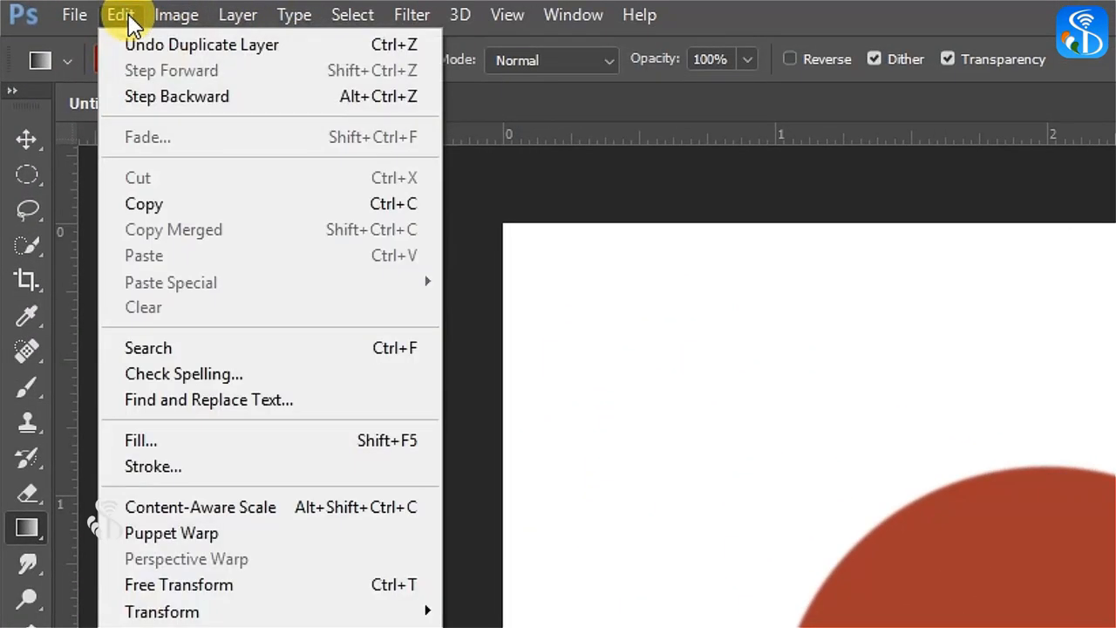
pyautogui.moveTo(161, 597)
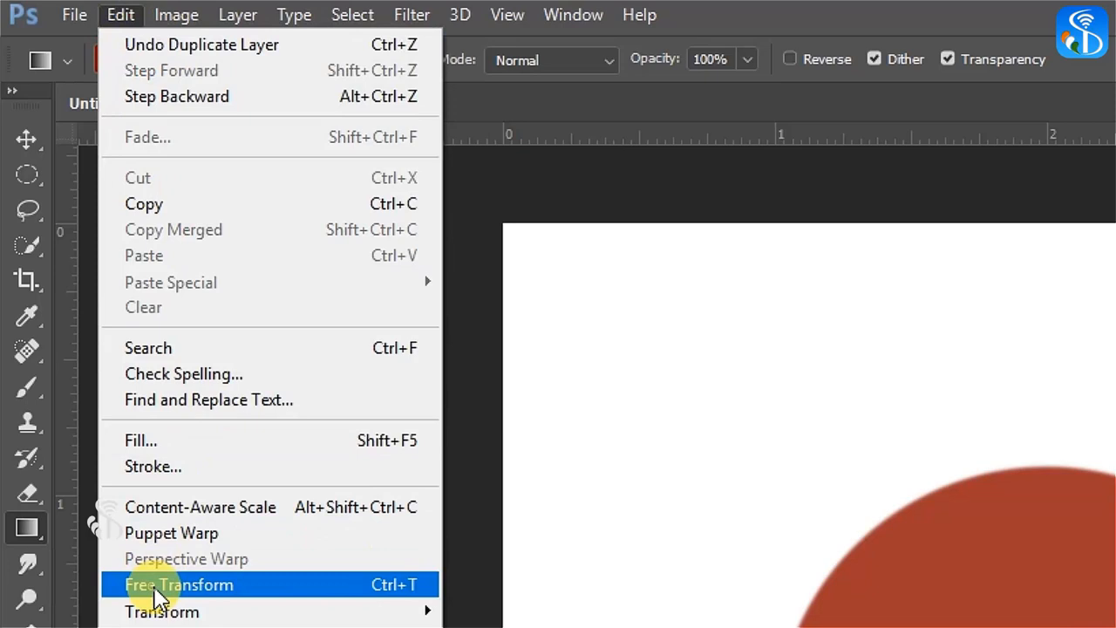
pyautogui.click(178, 584)
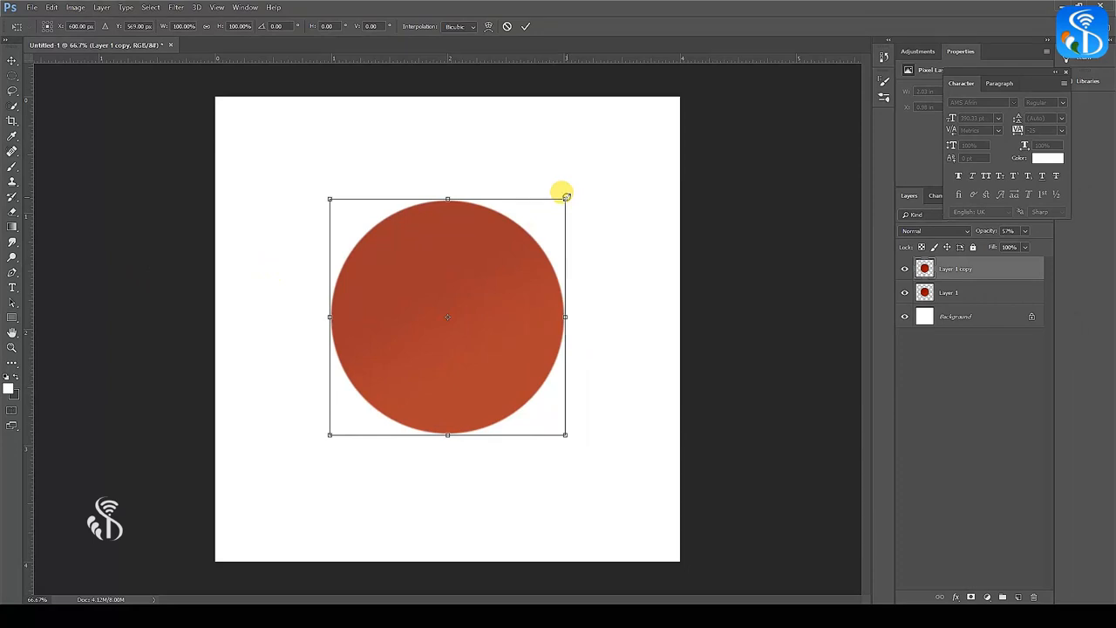
pyautogui.moveTo(565, 195); pyautogui.dragTo(541, 225)
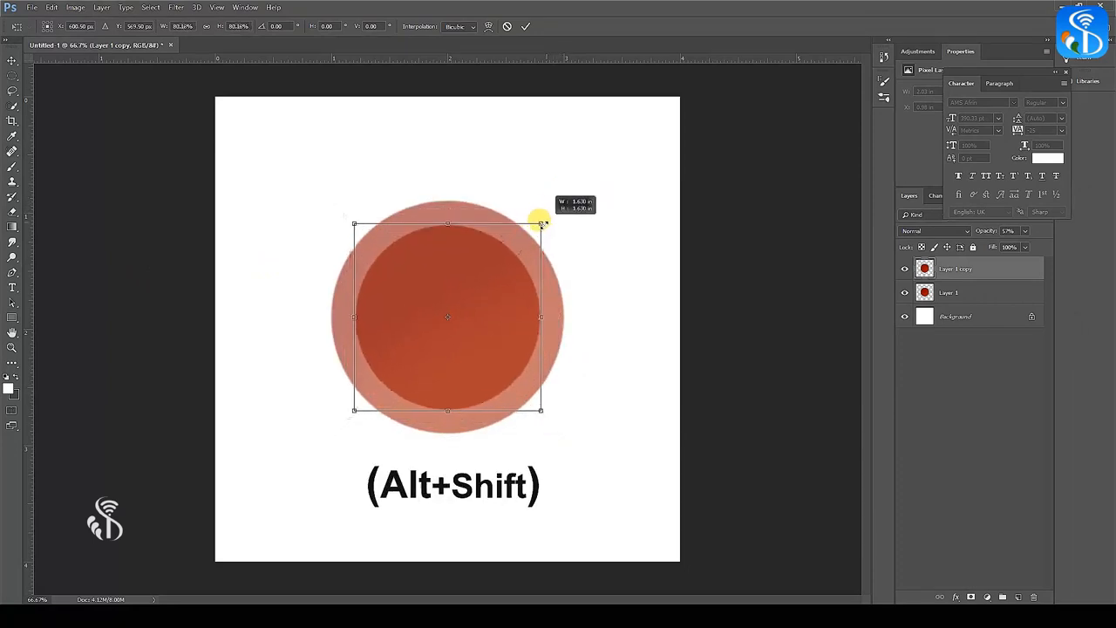
pyautogui.moveTo(540, 224); pyautogui.dragTo(462, 288)
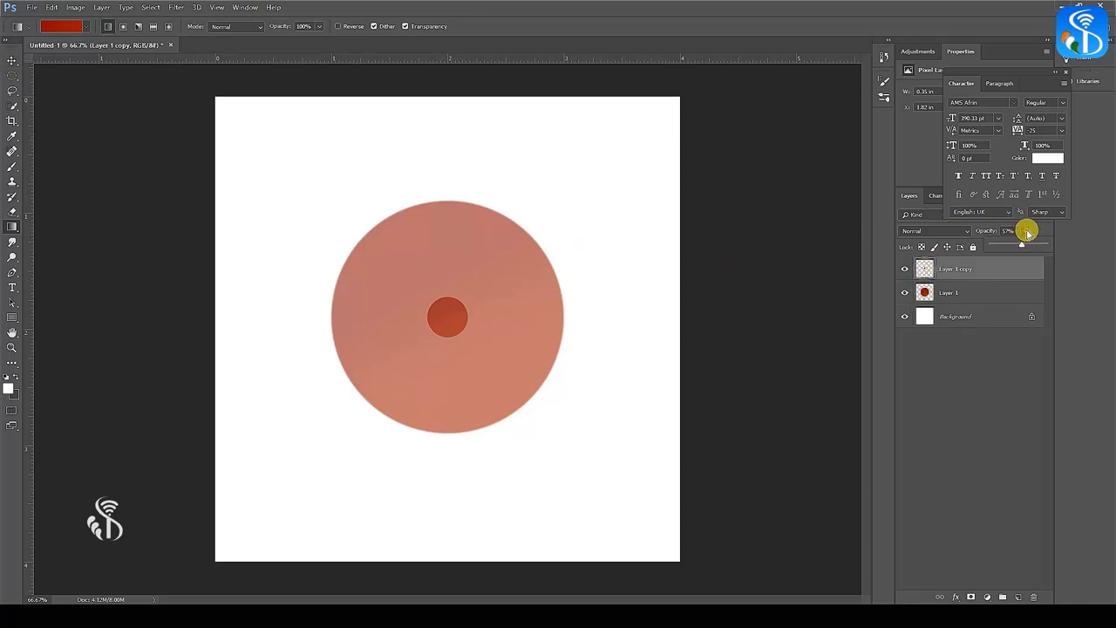
# Step: Make the small circle fully opaque and load its shape as a selection for the centre hole
pyautogui.moveTo(1022, 244); pyautogui.dragTo(1045, 244)
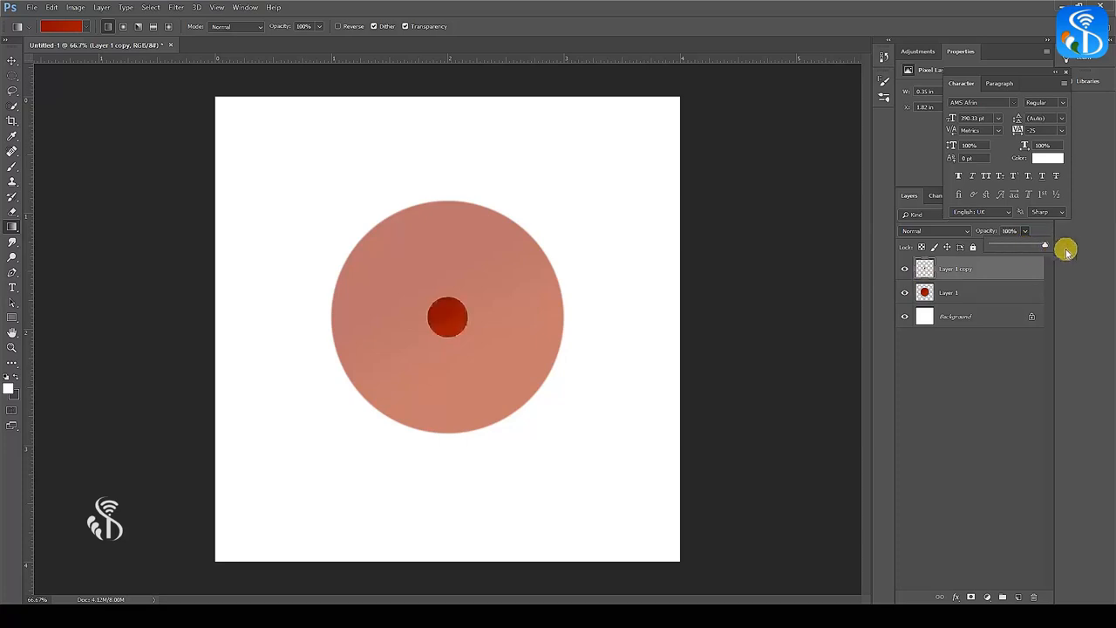
pyautogui.click(925, 269)
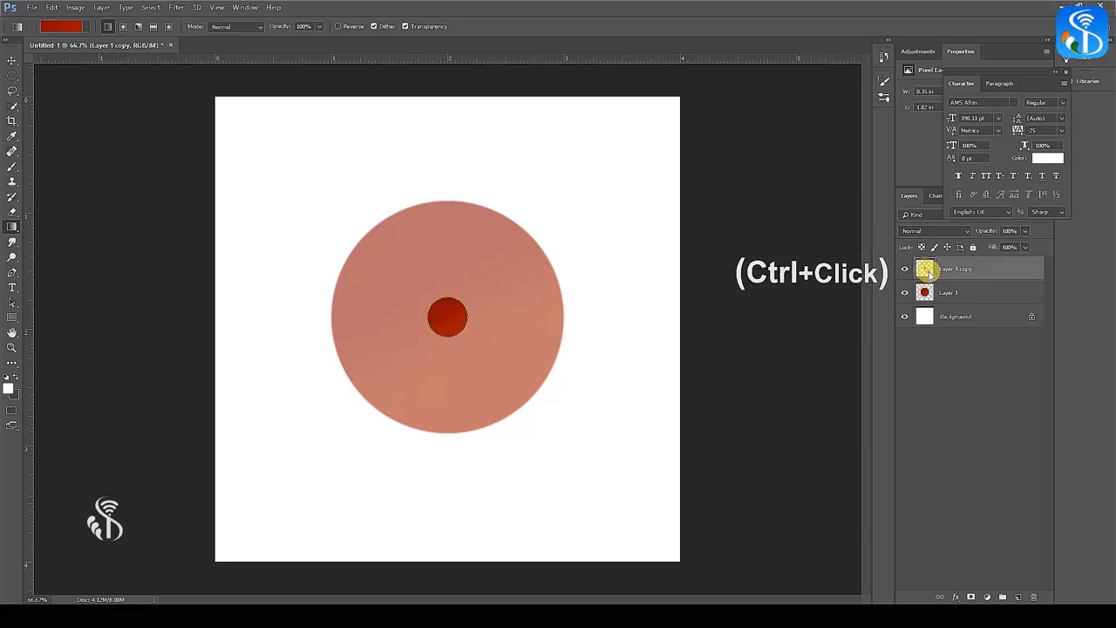
pyautogui.moveTo(924, 268)
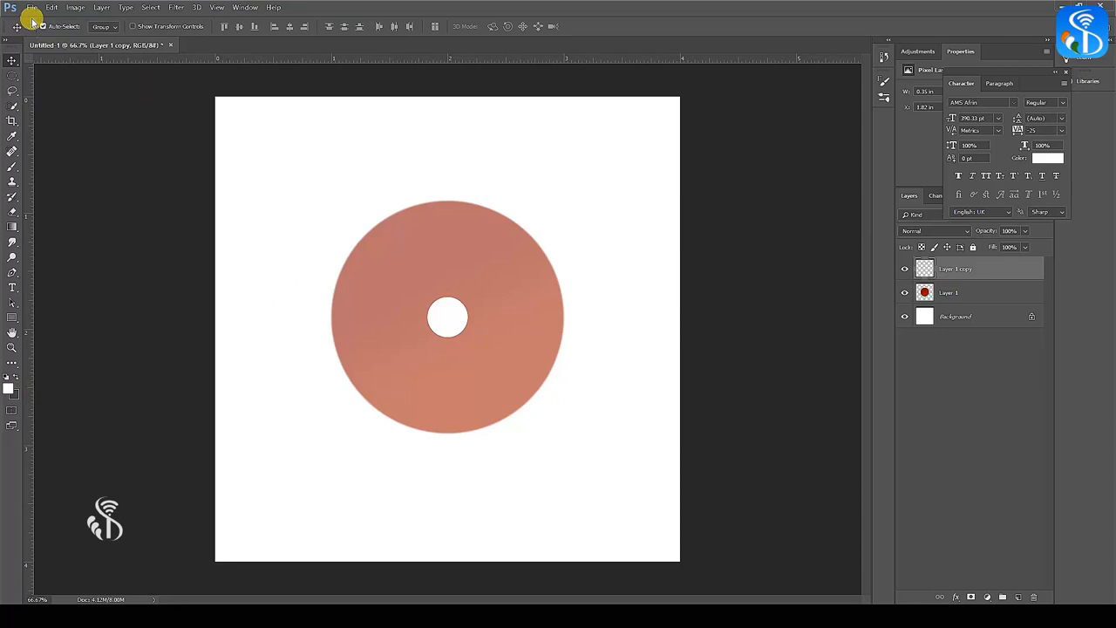
pyautogui.click(38, 7)
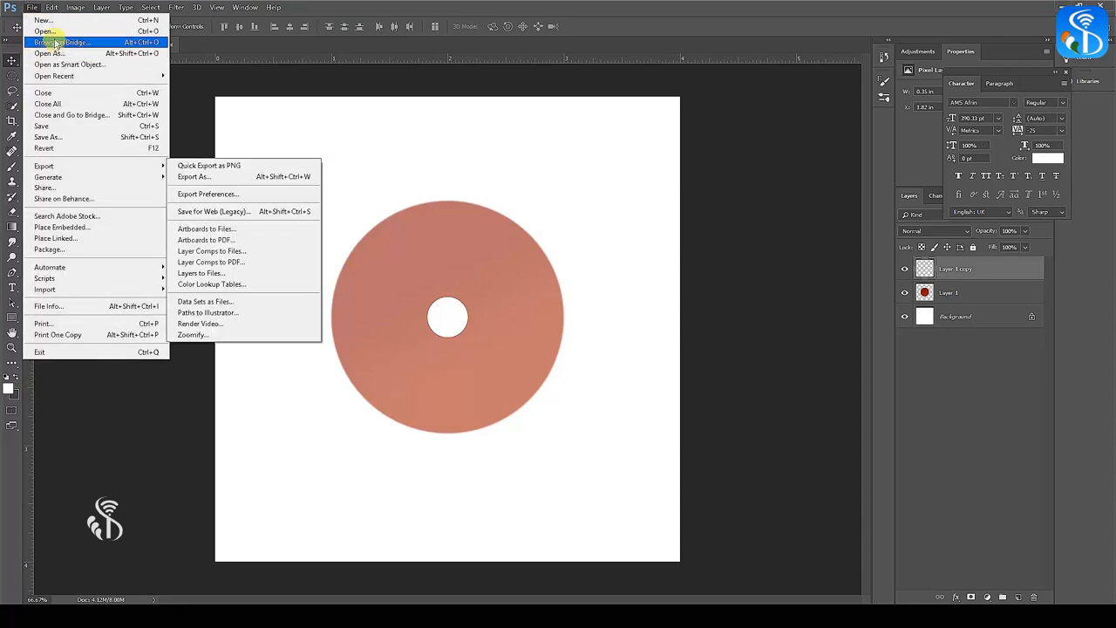
# Step: Open the Happy Birthday image from the Desktop into Photoshop
pyautogui.click(35, 31)
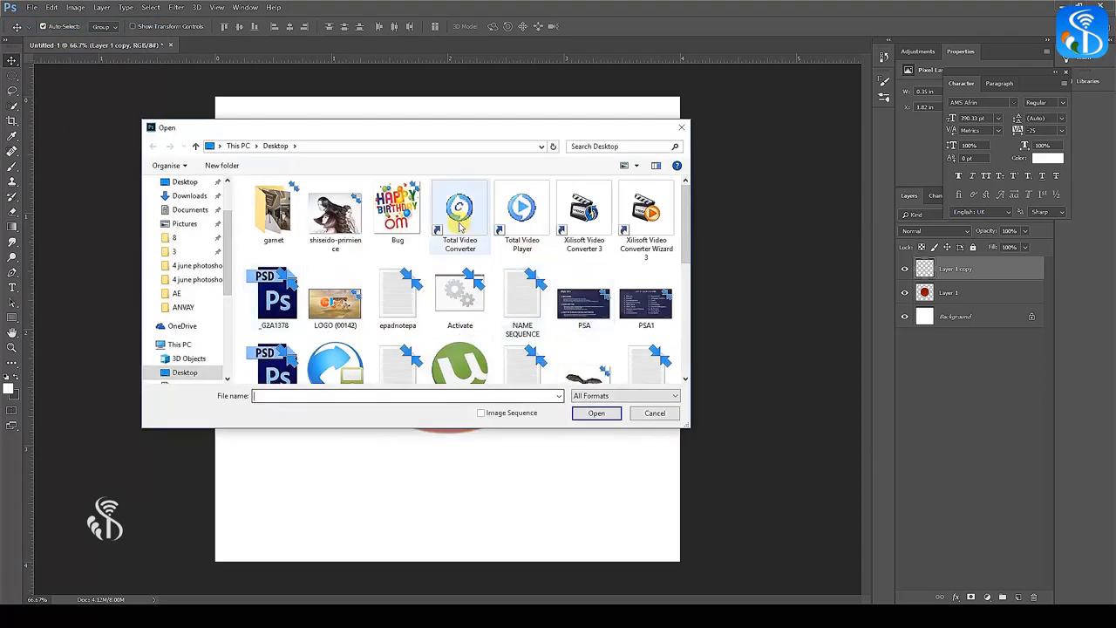
pyautogui.click(654, 412)
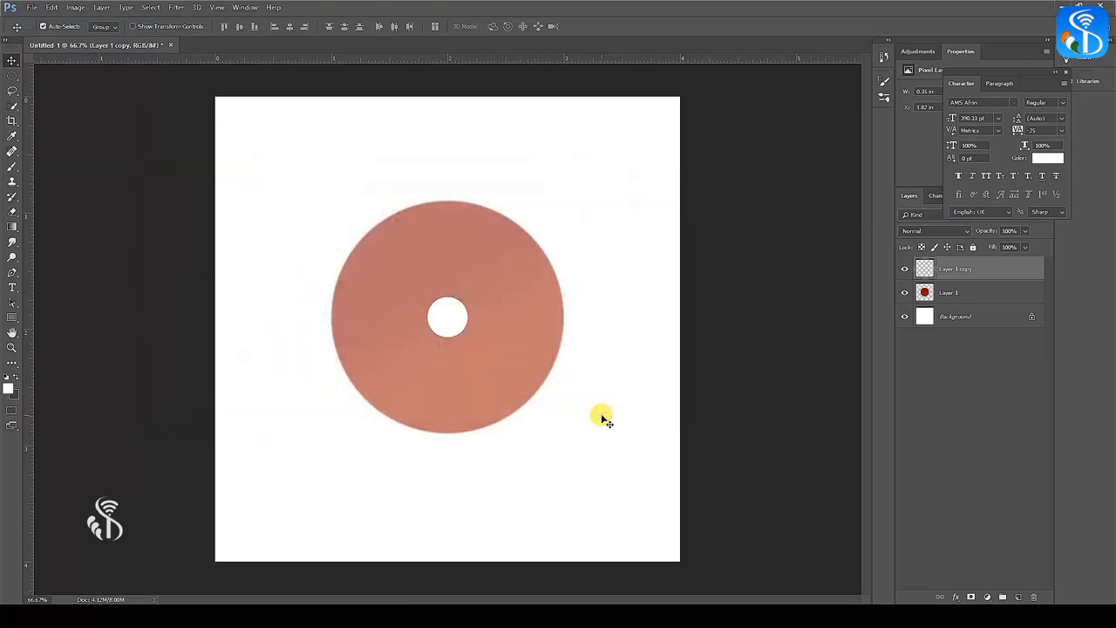
pyautogui.click(228, 46)
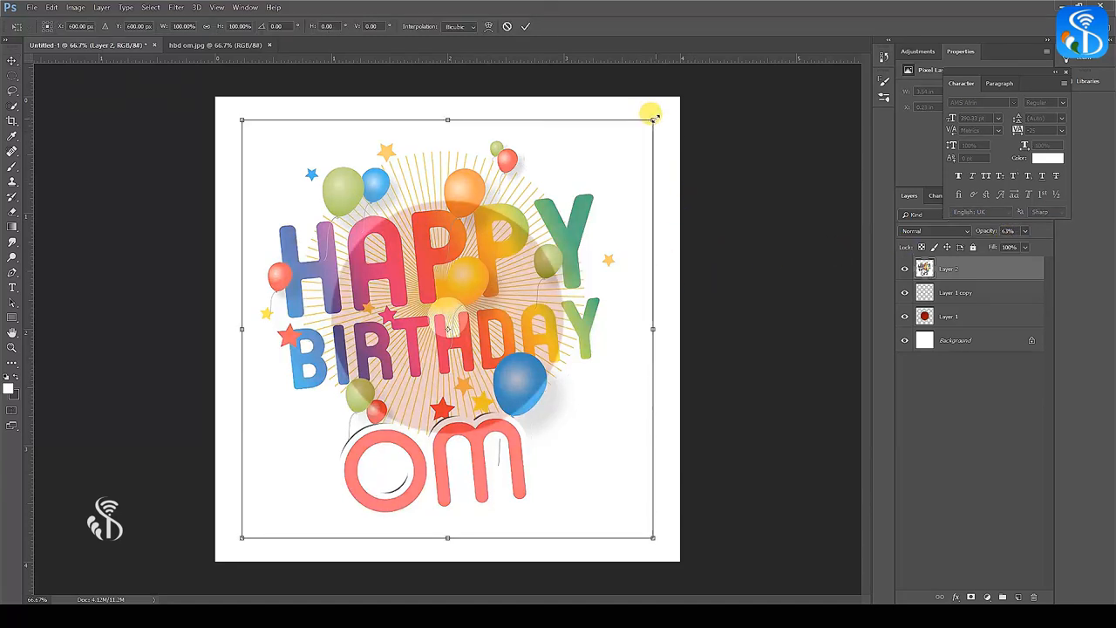
# Step: Scale the birthday image down and centre it over the disc
pyautogui.moveTo(652, 118); pyautogui.dragTo(558, 216)
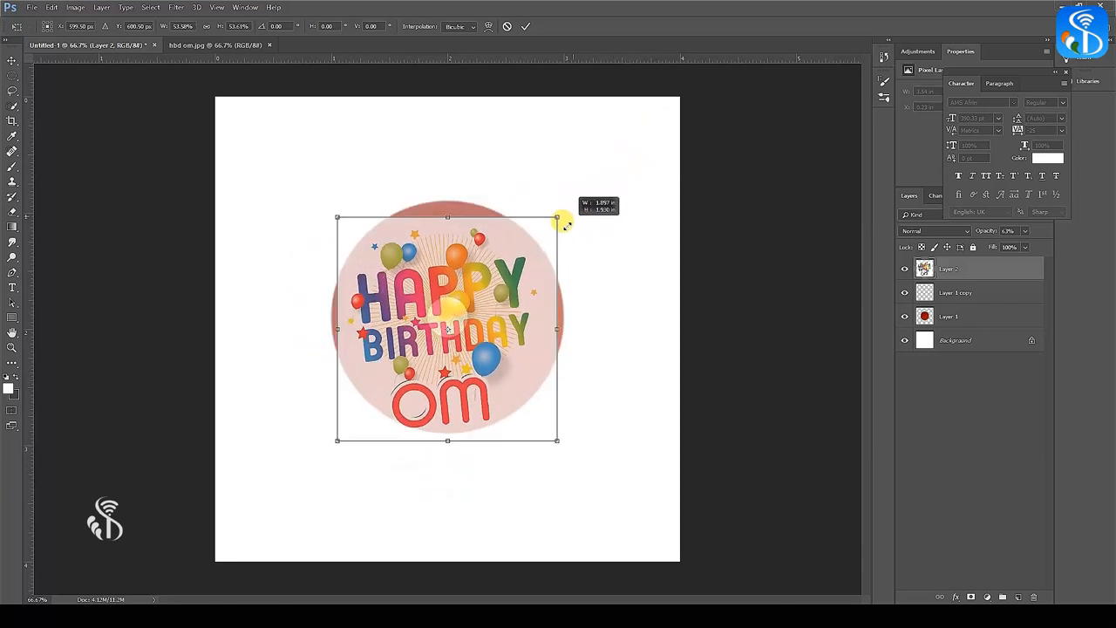
pyautogui.moveTo(558, 216); pyautogui.dragTo(572, 208)
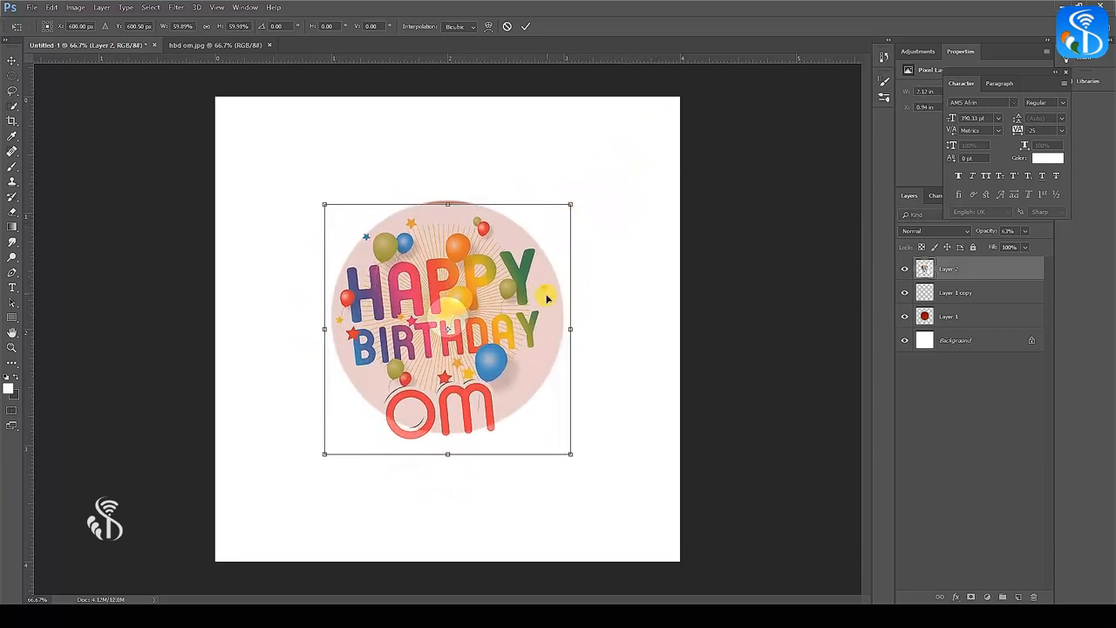
pyautogui.moveTo(548, 299); pyautogui.dragTo(537, 303)
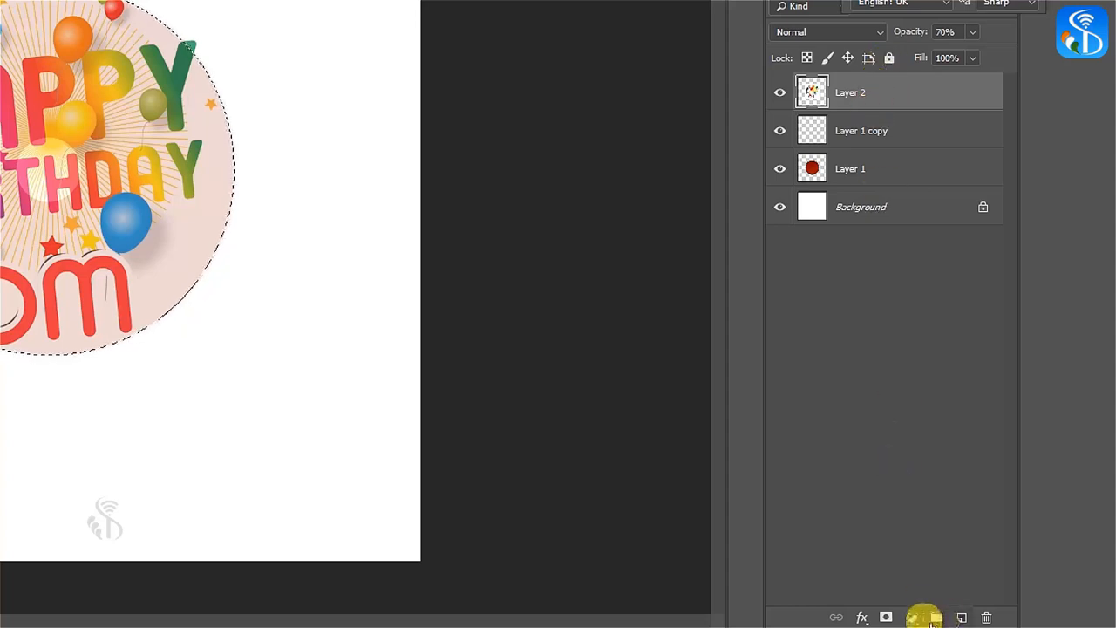
pyautogui.moveTo(887, 617)
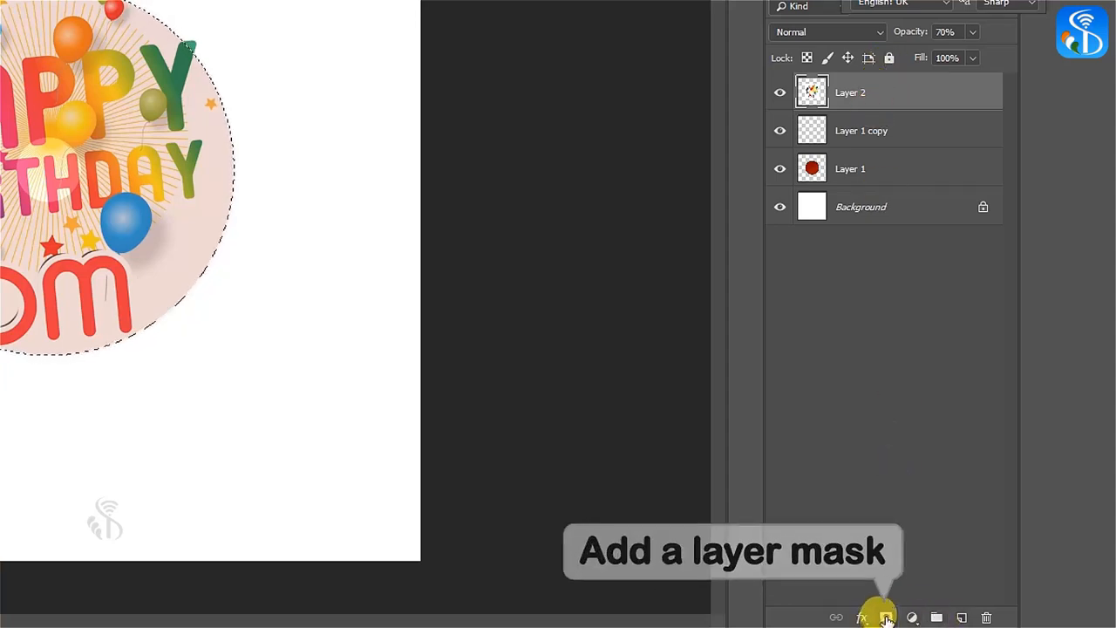
# Step: Add a layer mask clipping the birthday image to the disc shape with its centre hole
pyautogui.click(888, 617)
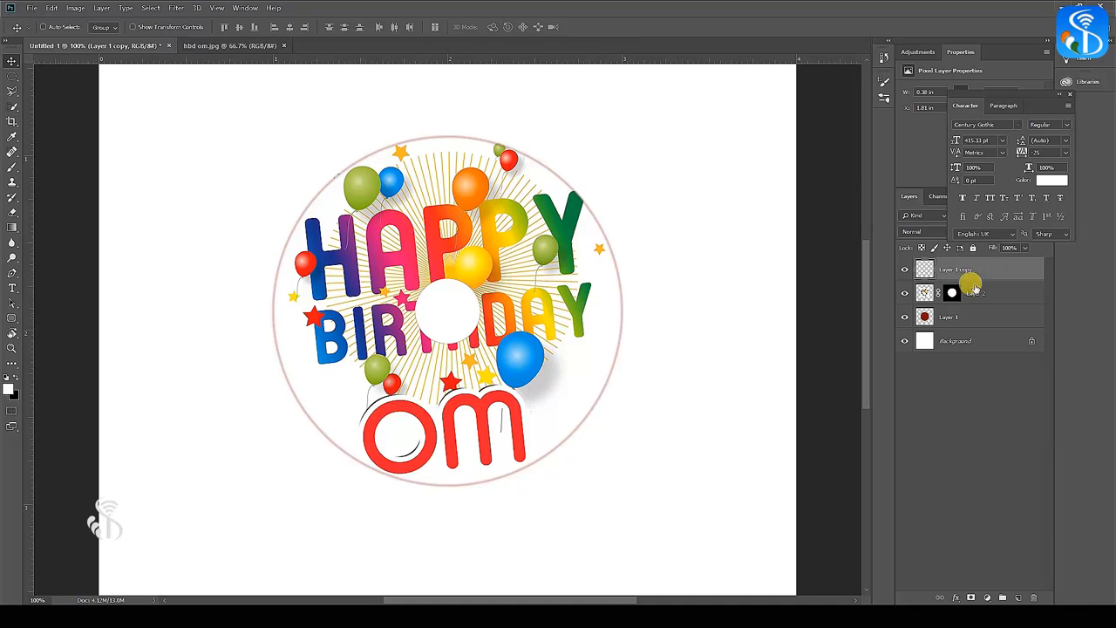
# Step: Apply a Bevel & Emboss layer style to the masked disc, adjusting its size
pyautogui.click(973, 293)
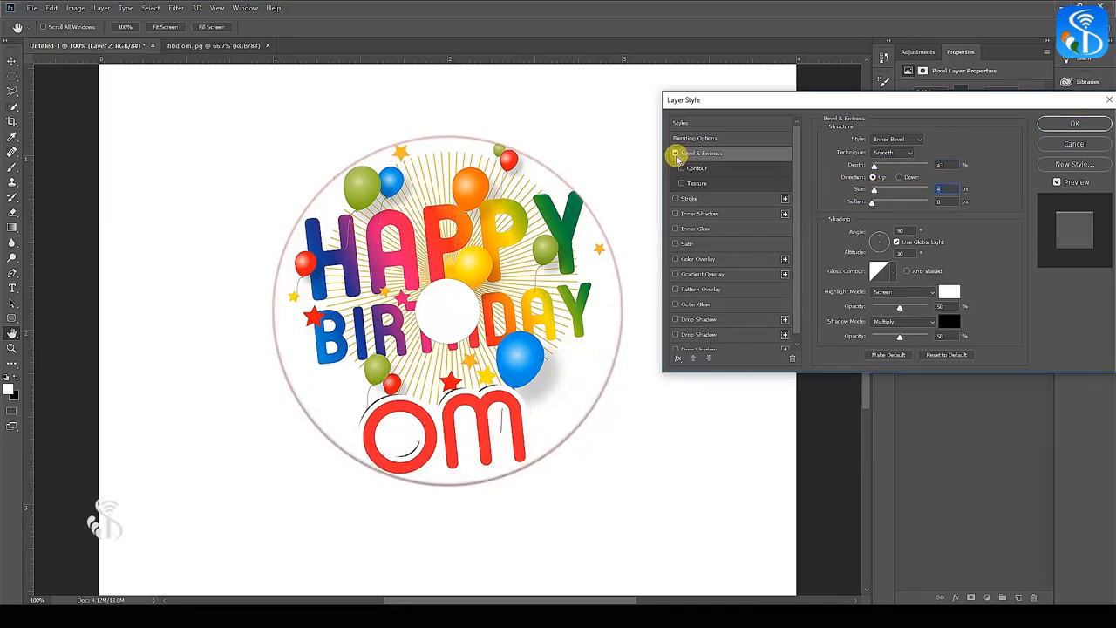
pyautogui.click(677, 154)
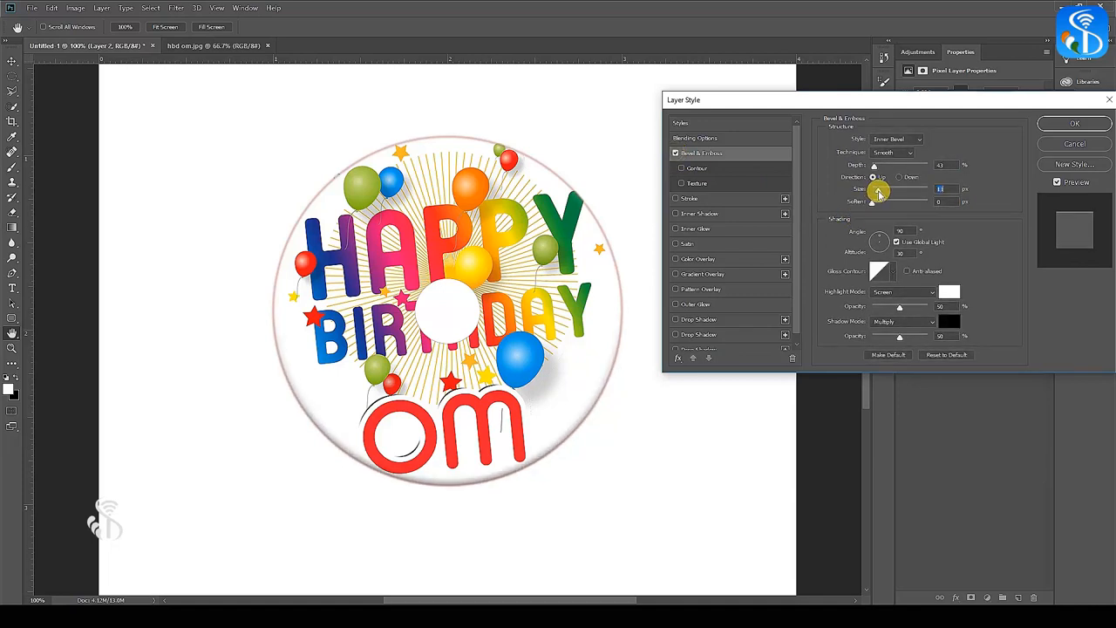
pyautogui.click(677, 153)
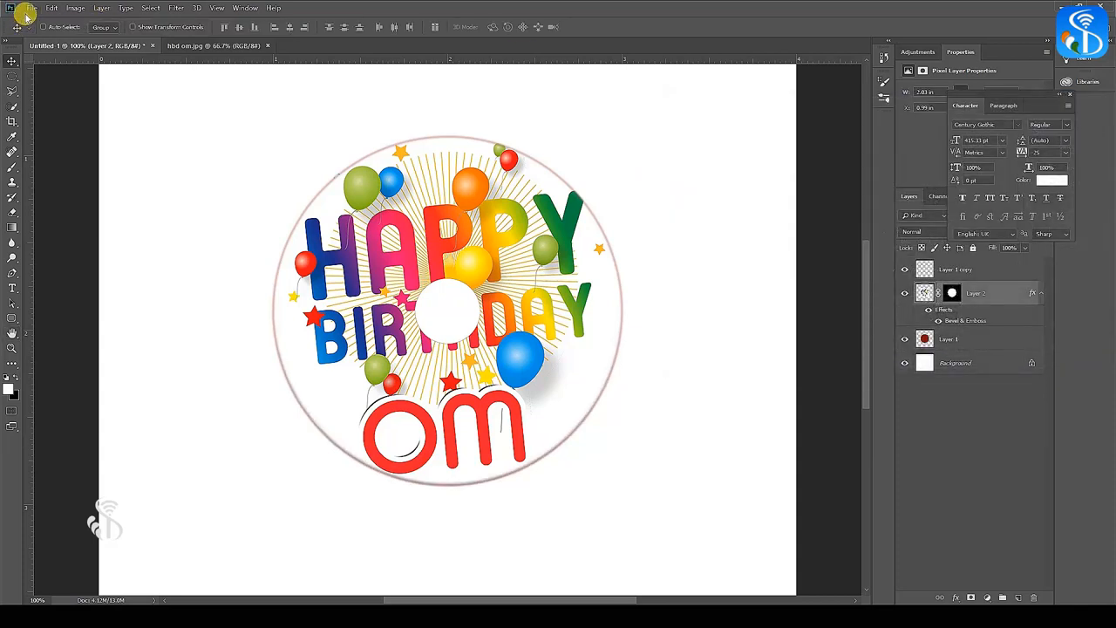
# Step: Start saving a copy with JPEG chosen as the file format in the Projects folder
pyautogui.click(30, 7)
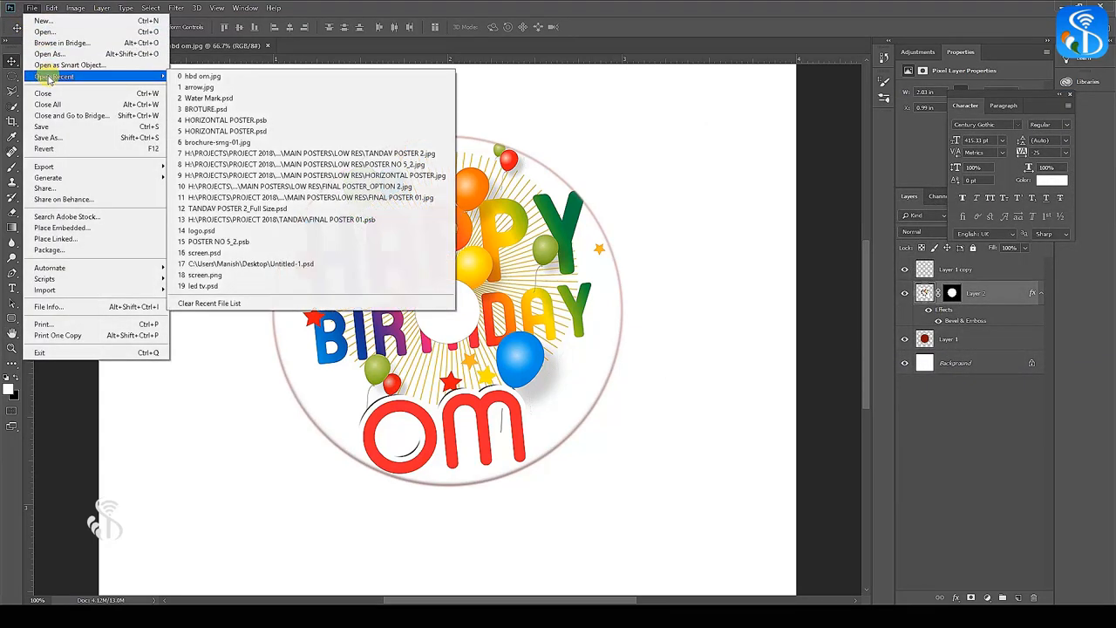
pyautogui.click(62, 141)
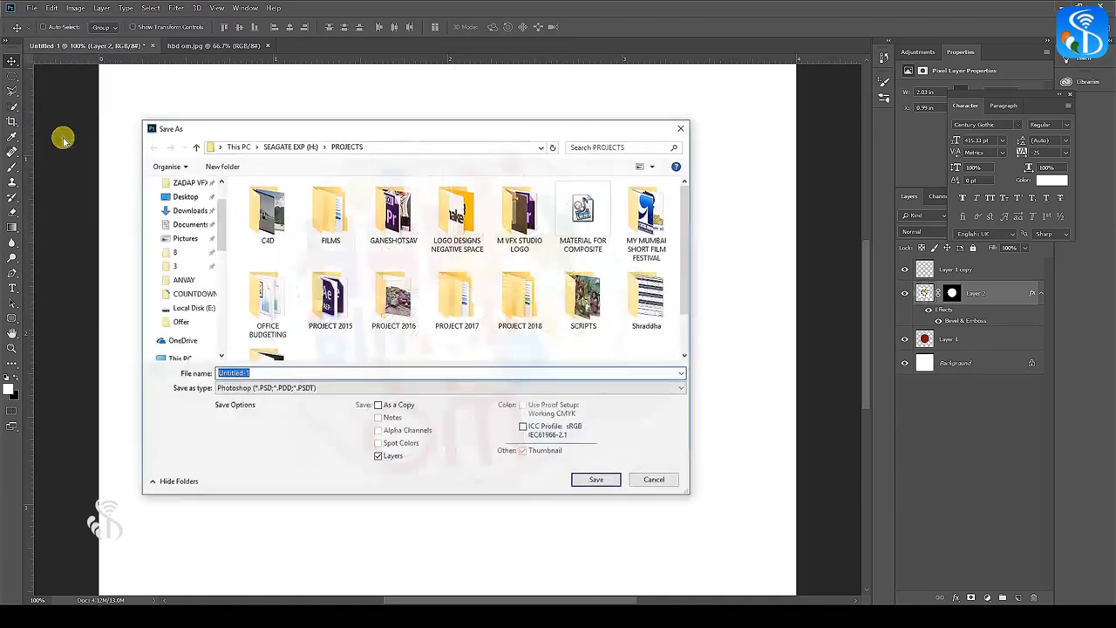
pyautogui.click(450, 387)
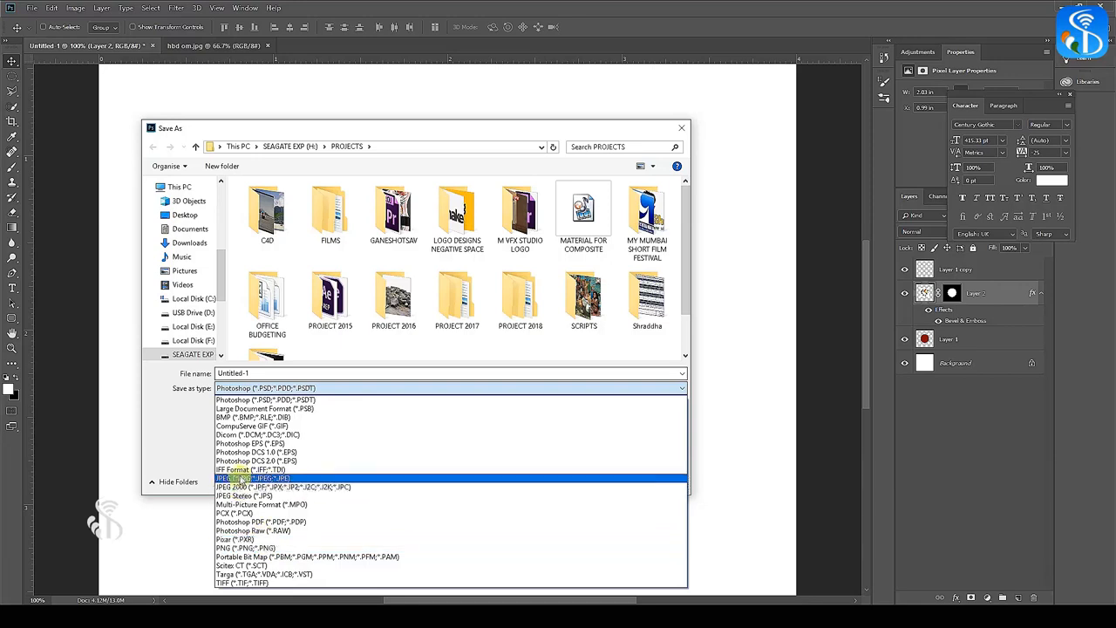
pyautogui.click(252, 475)
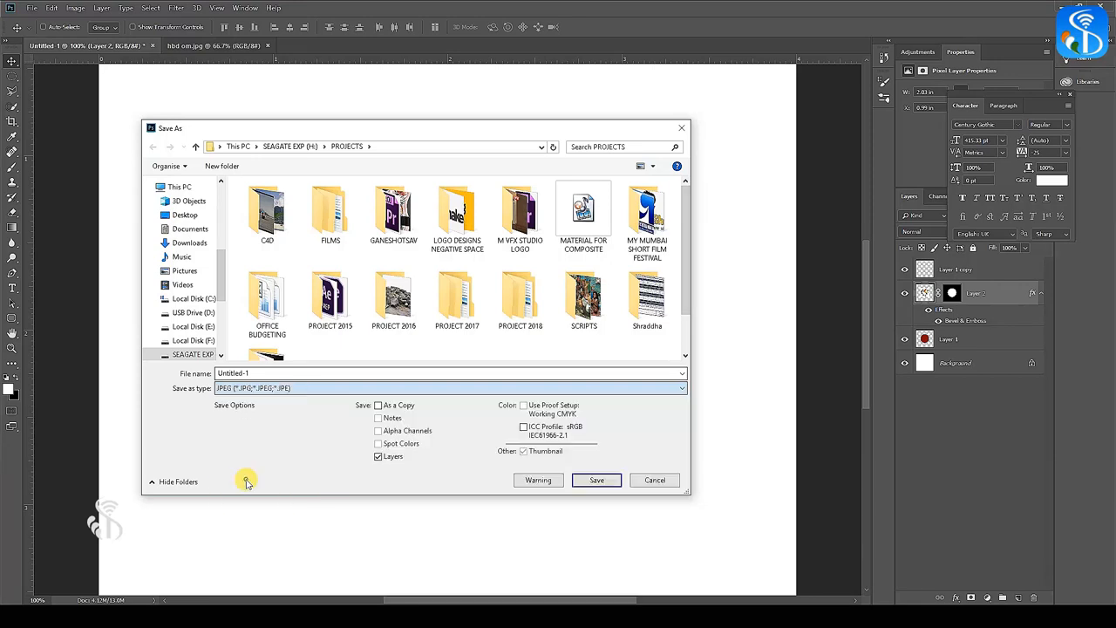